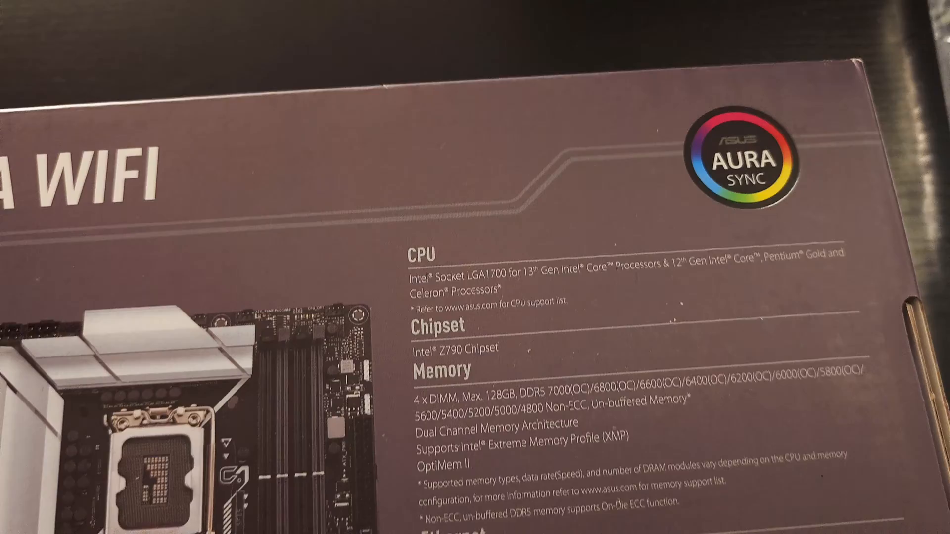
scroll("down", 3)
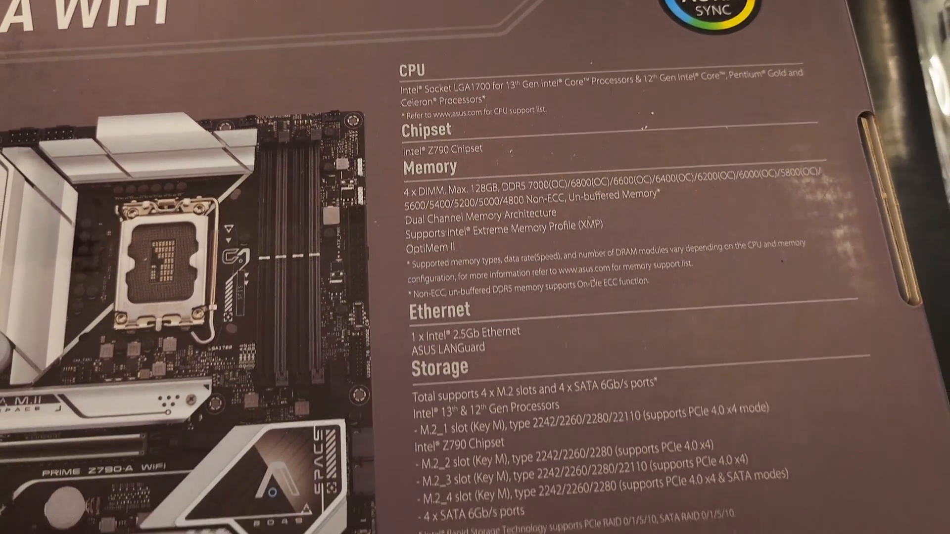